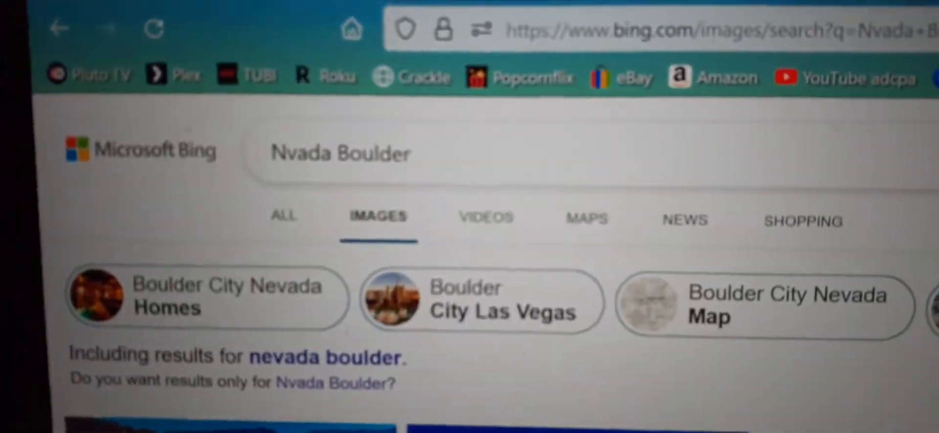
Play the marked speech region back slowed to a 0.06 rate.
scroll("down", 3)
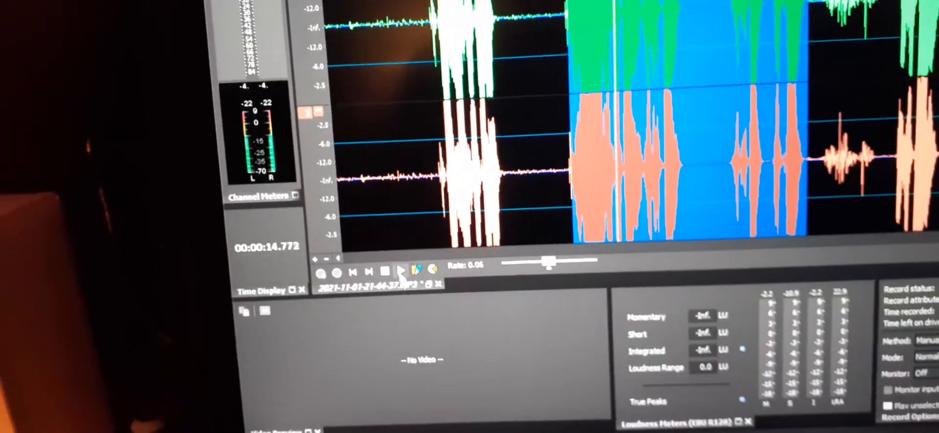
left_click(398, 272)
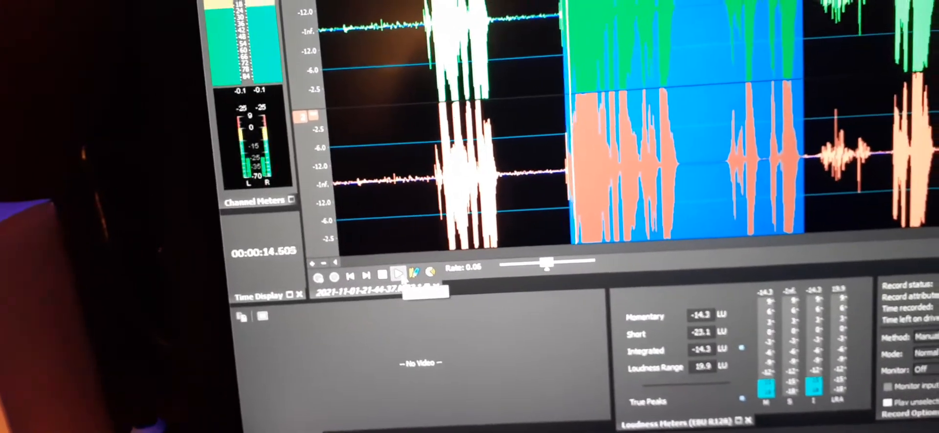